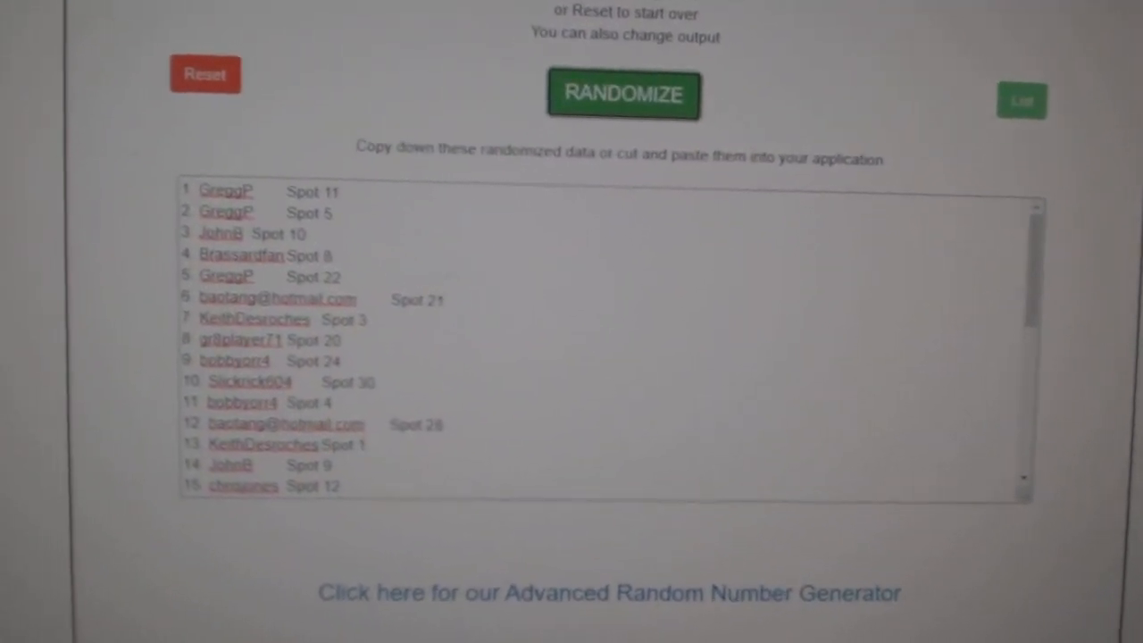
Reshuffle the names-and-spots list and copy the randomized result.
left_click(623, 95)
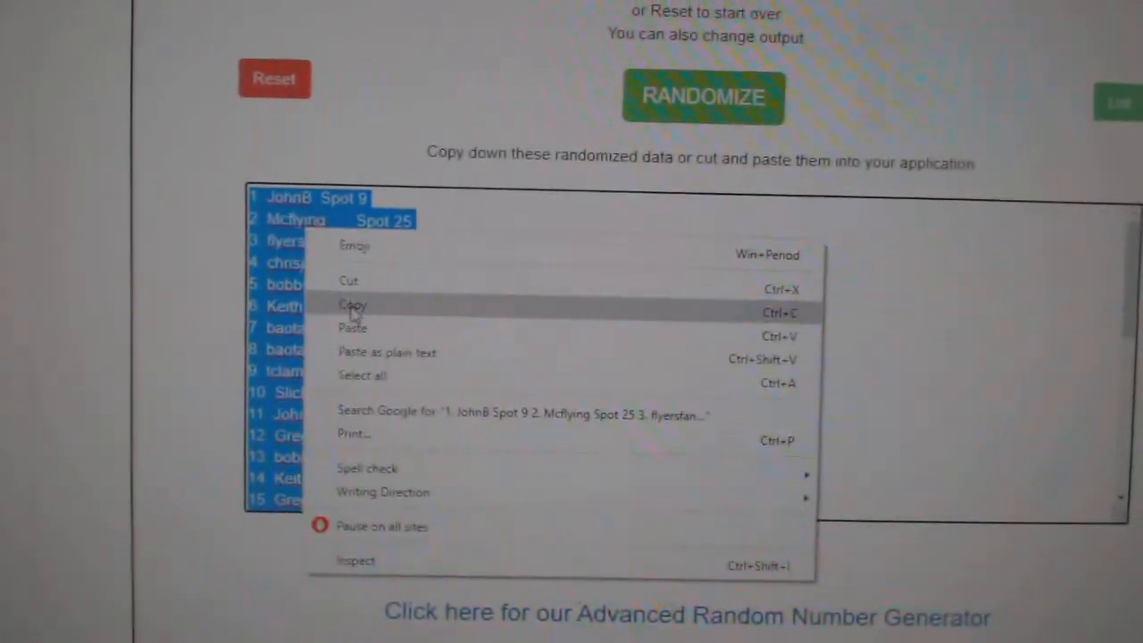
left_click(352, 304)
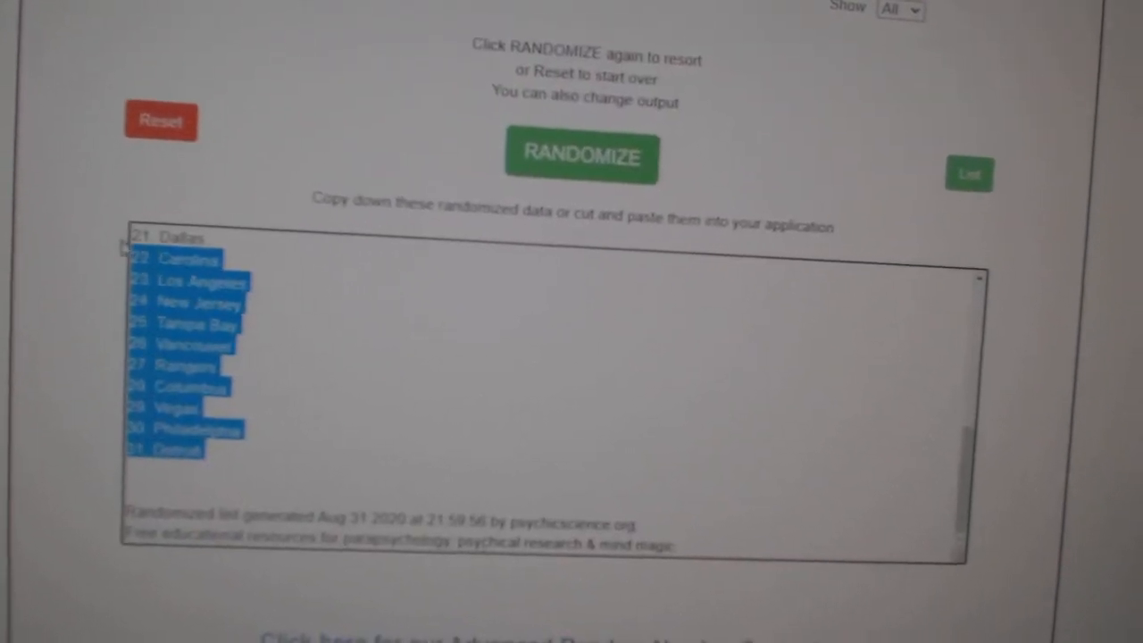
Copy the randomized NHL team list, Florida through Detroit.
left_click(583, 156)
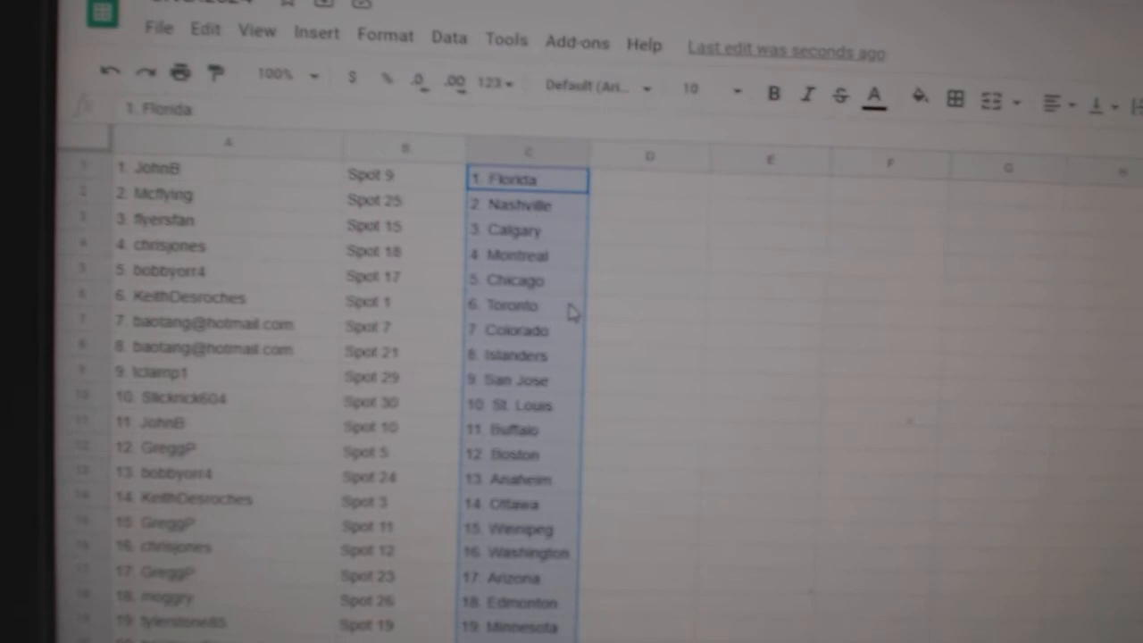
scroll("down", 3)
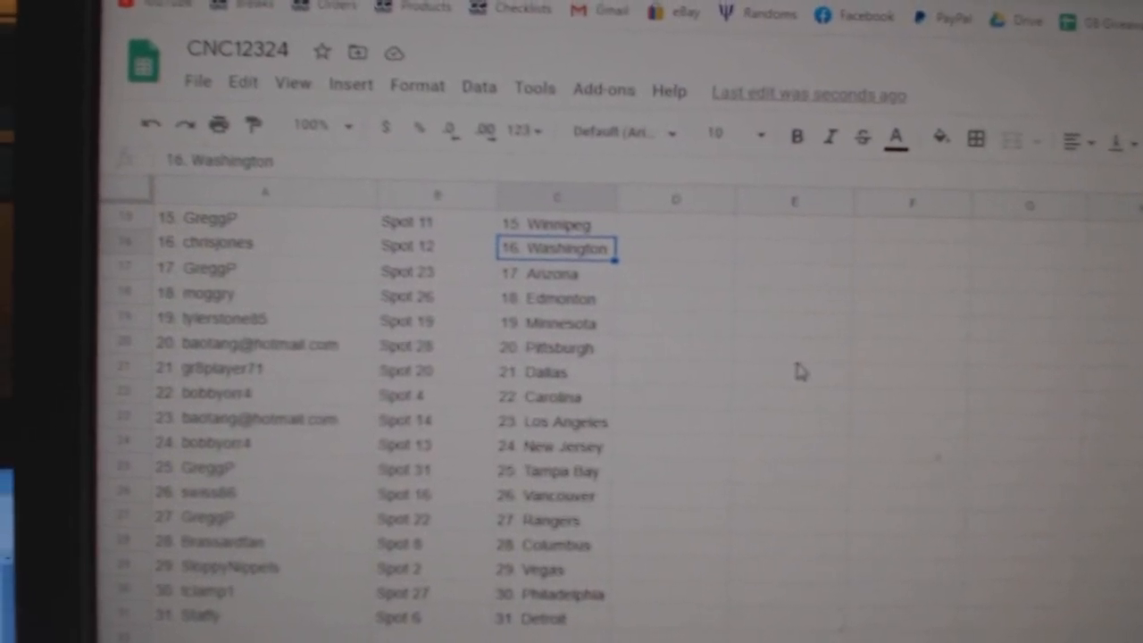
left_click(214, 394)
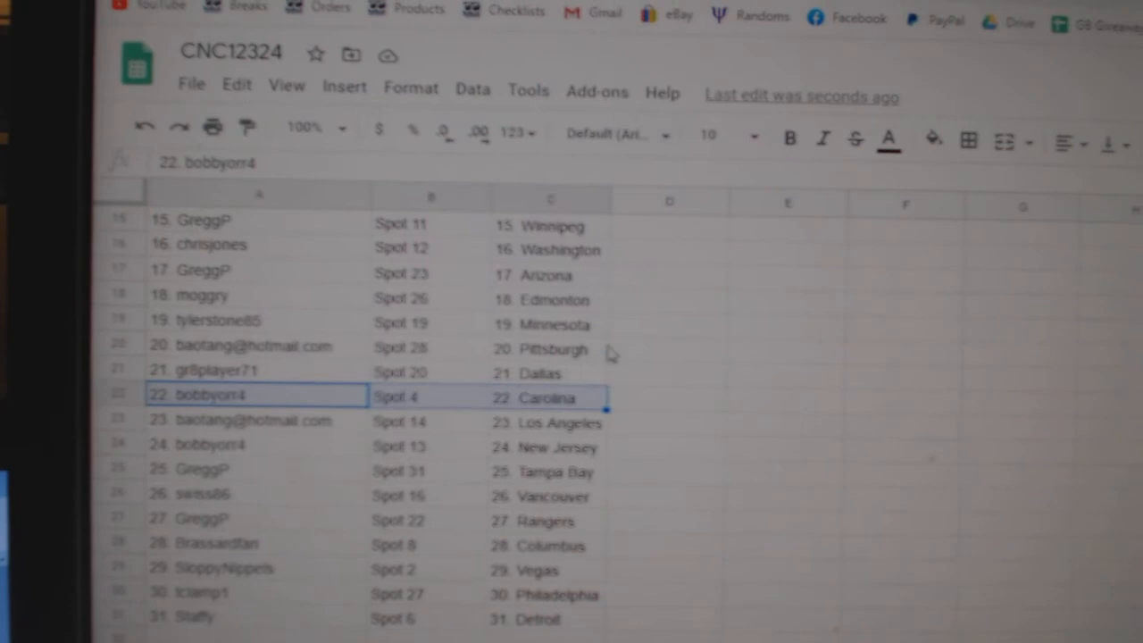
scroll("down", 3)
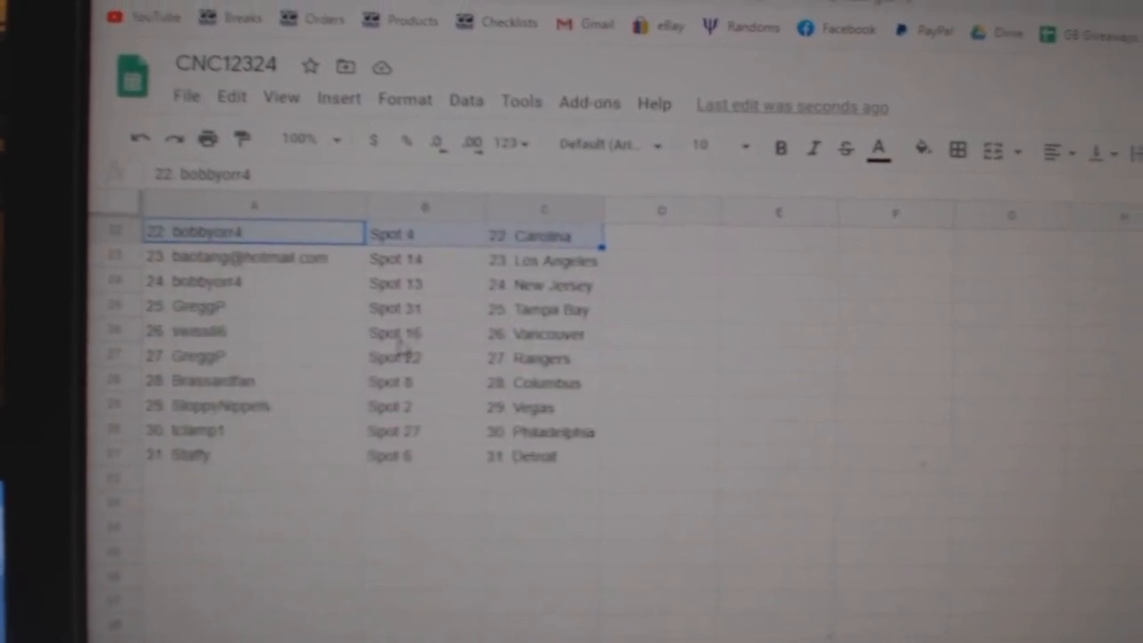